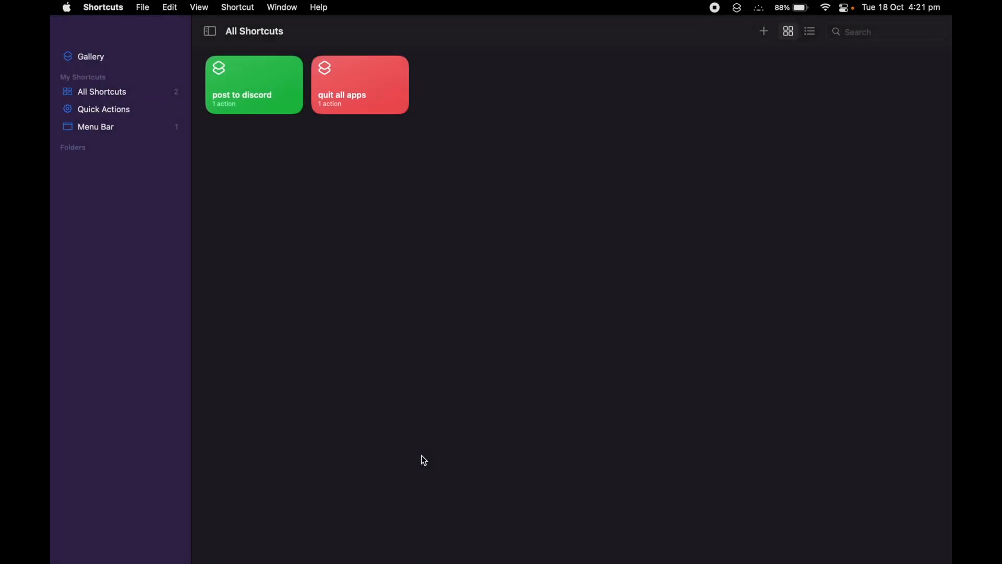
mouse_move(322, 299)
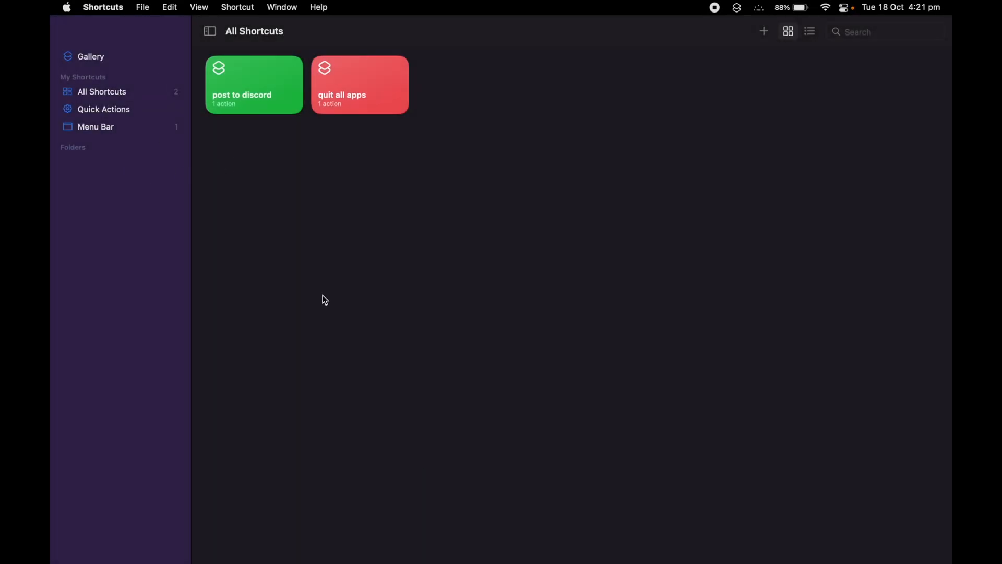
- Create a new shortcut named 'Grab the cat' and search its actions for 'url'
click(763, 30)
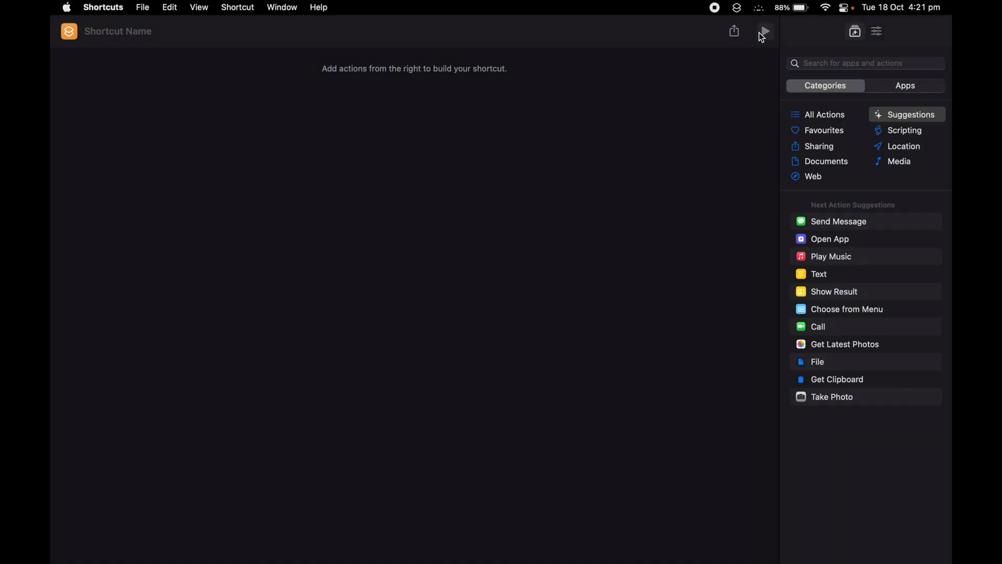
mouse_move(134, 42)
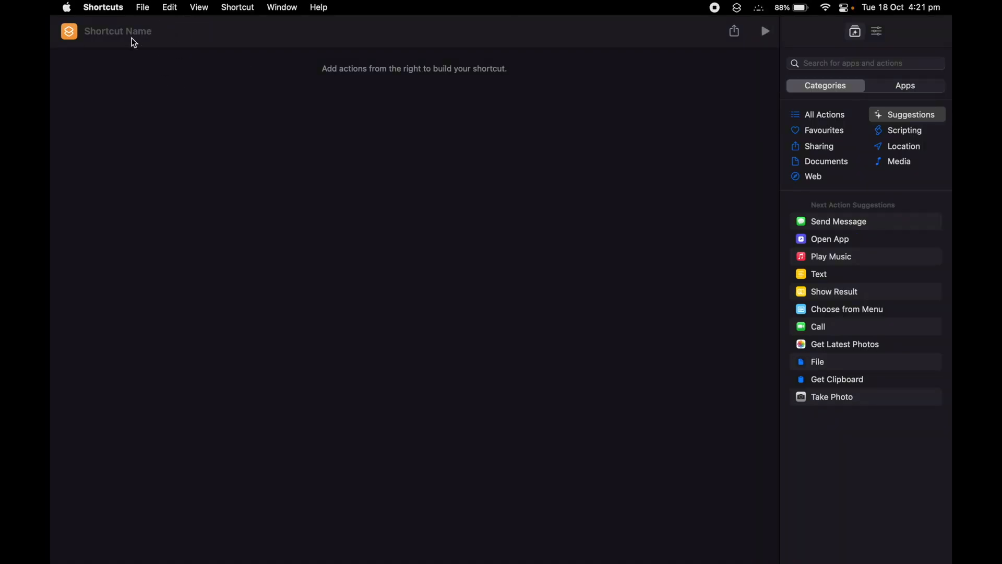
text(Grab the)
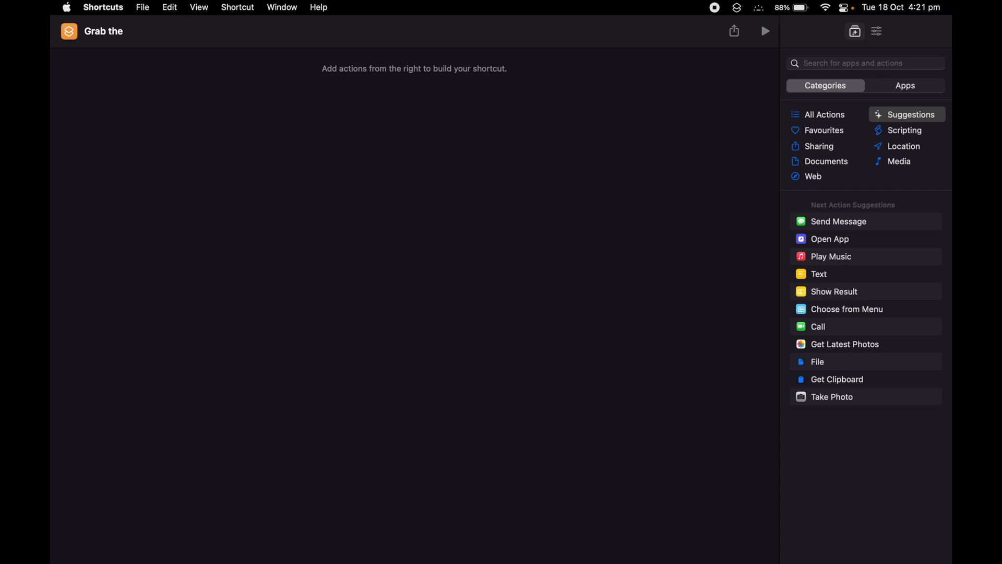
text(cat)
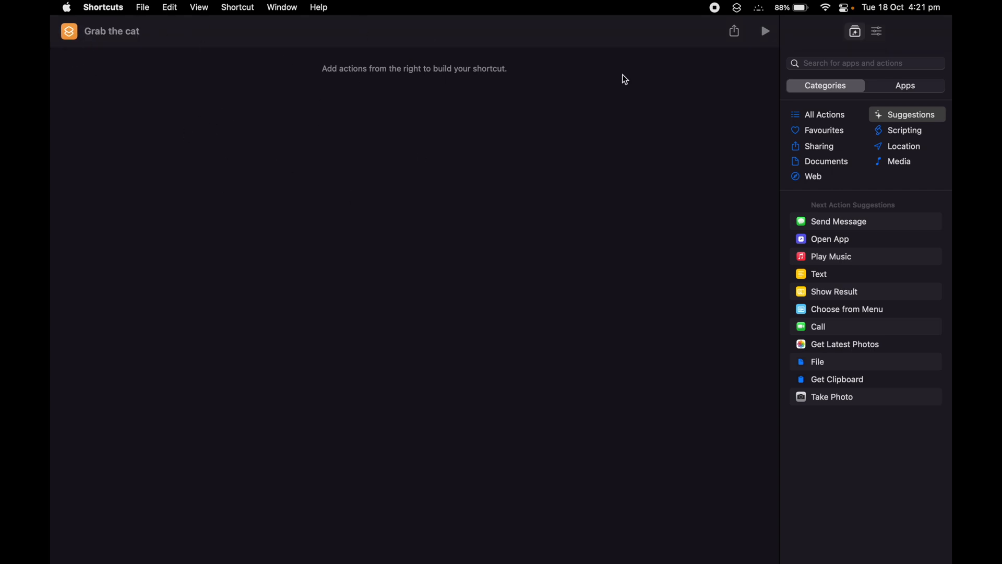
text(ue)
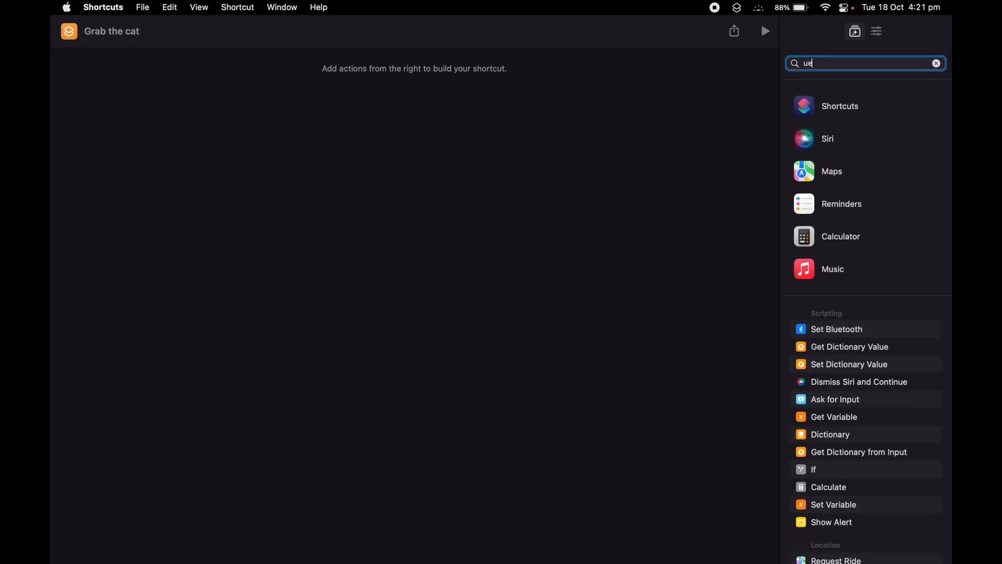
text(rl)
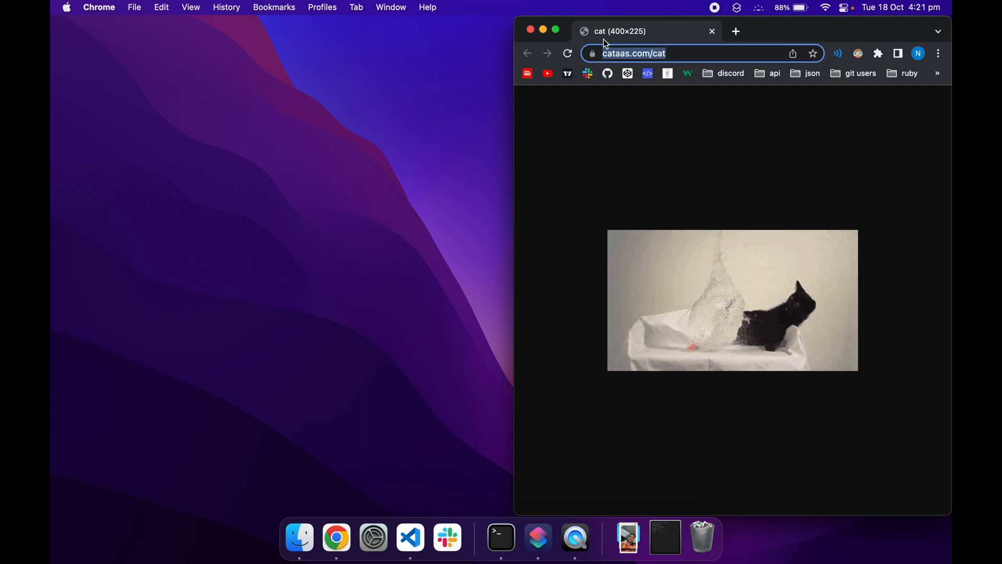
- Reload cataas.com/cat in Chrome to load a different random cat
click(566, 53)
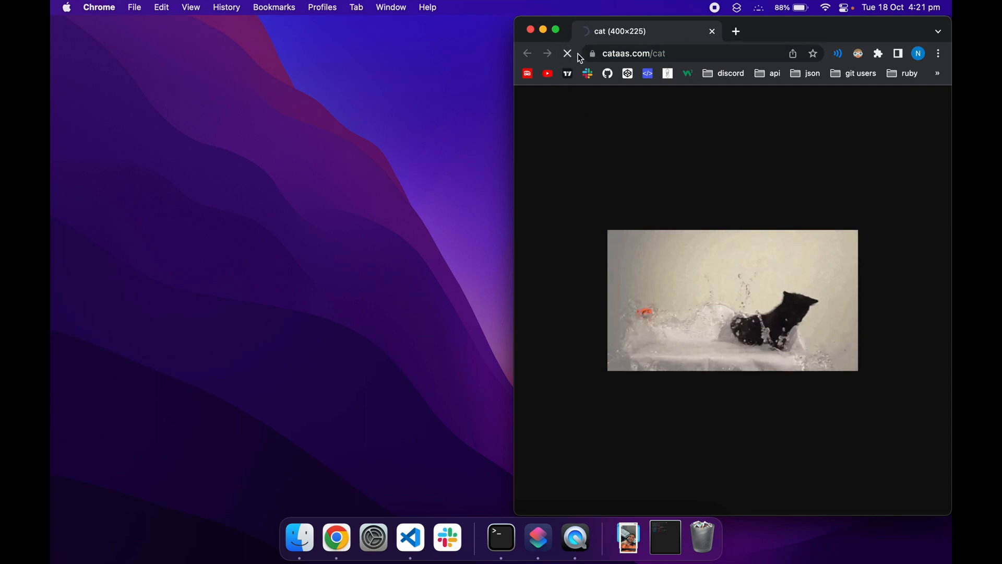
click(567, 54)
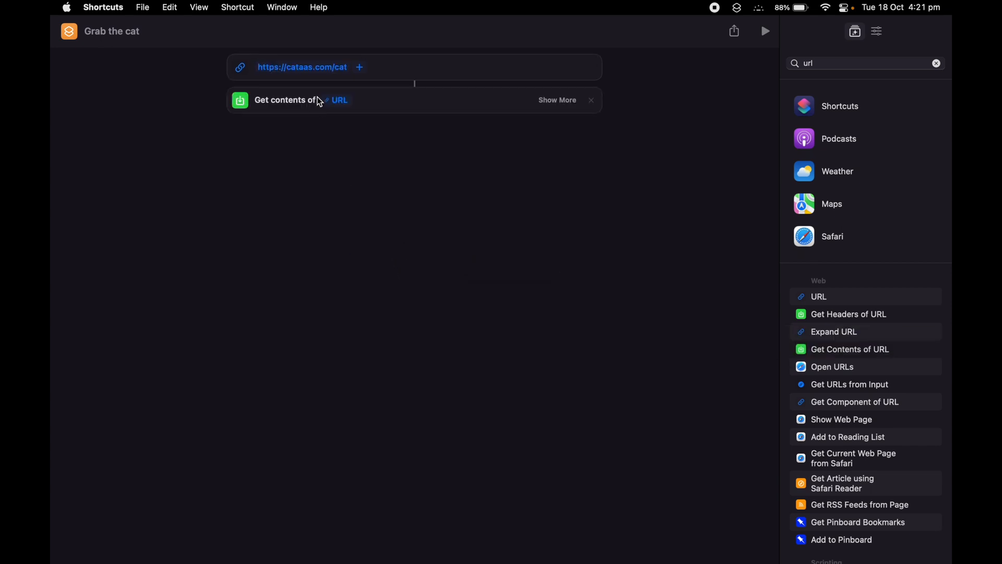
mouse_move(344, 94)
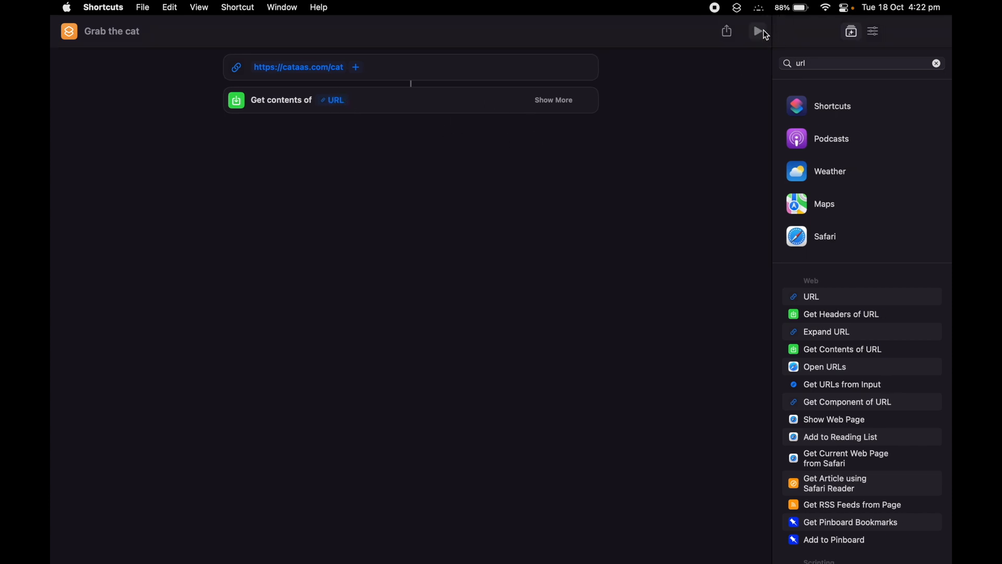
- Run Grab the cat, allow access to cataas.com, and check the returned cat photo
click(758, 30)
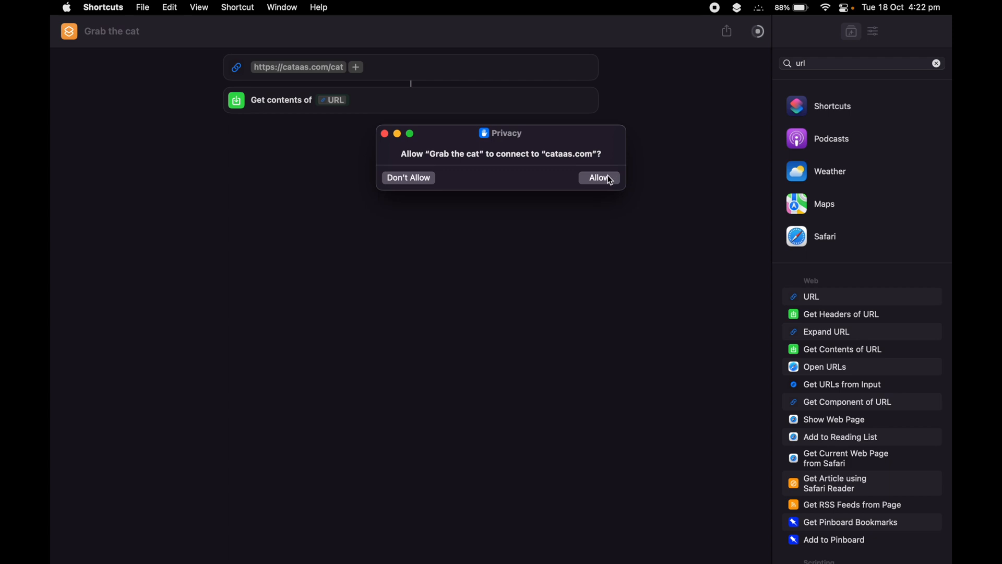
click(598, 177)
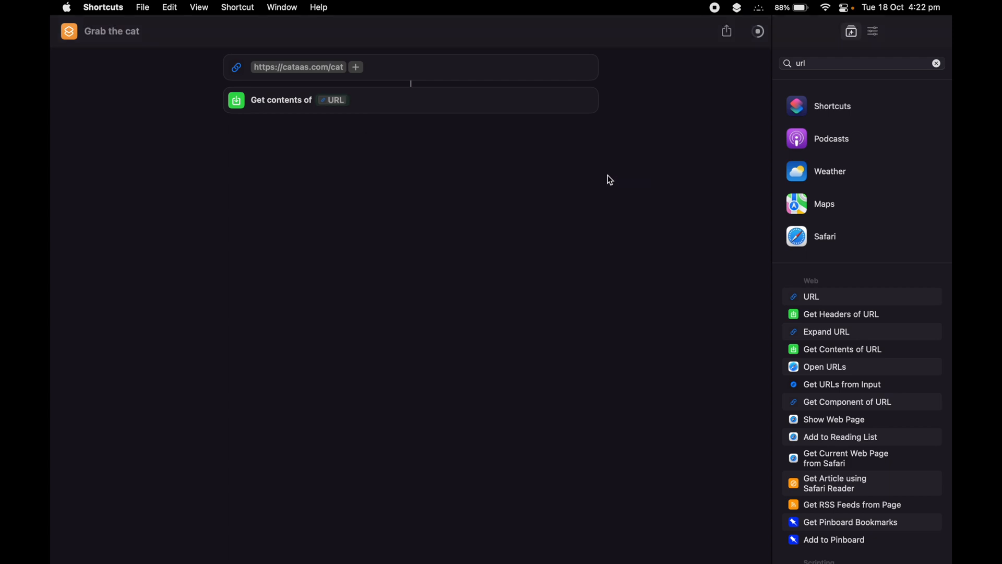
click(758, 31)
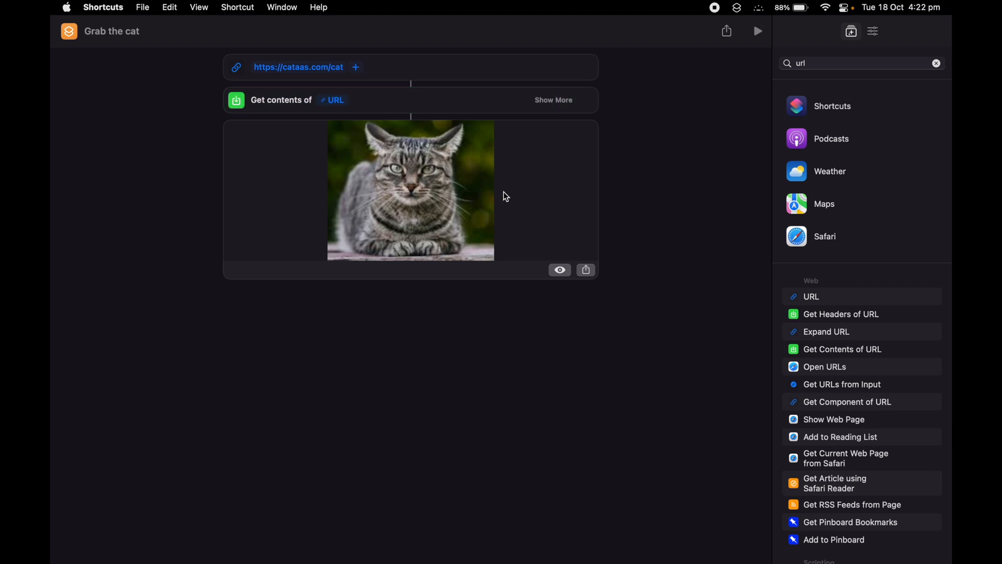
mouse_move(647, 167)
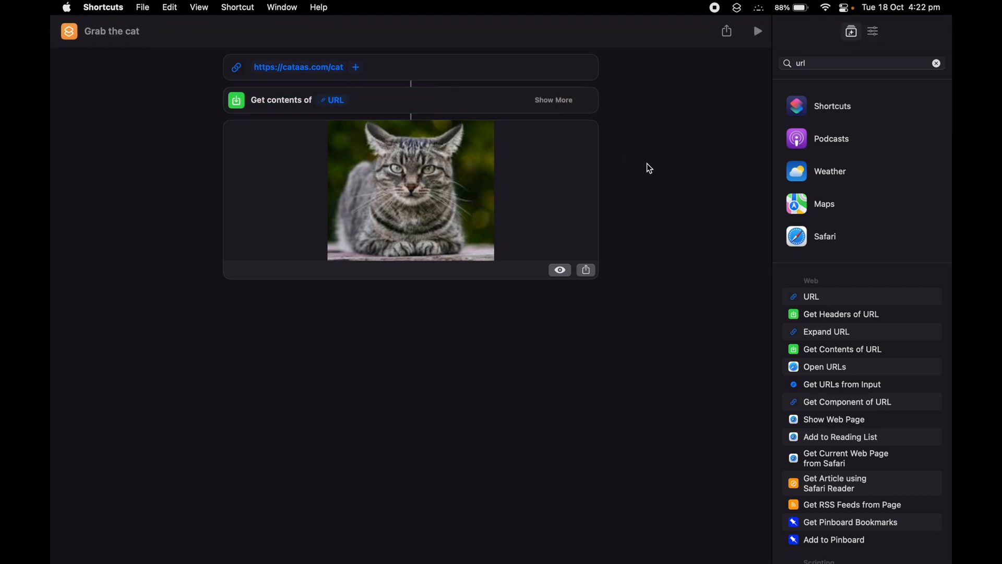
mouse_move(66, 31)
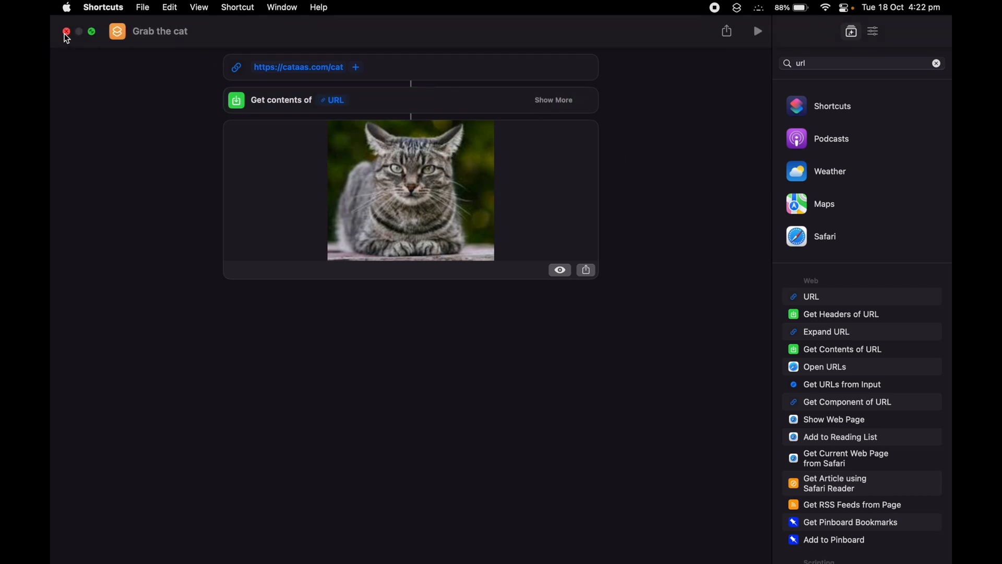
- Close the editor and reopen the Grab the cat tile from All Shortcuts
click(66, 31)
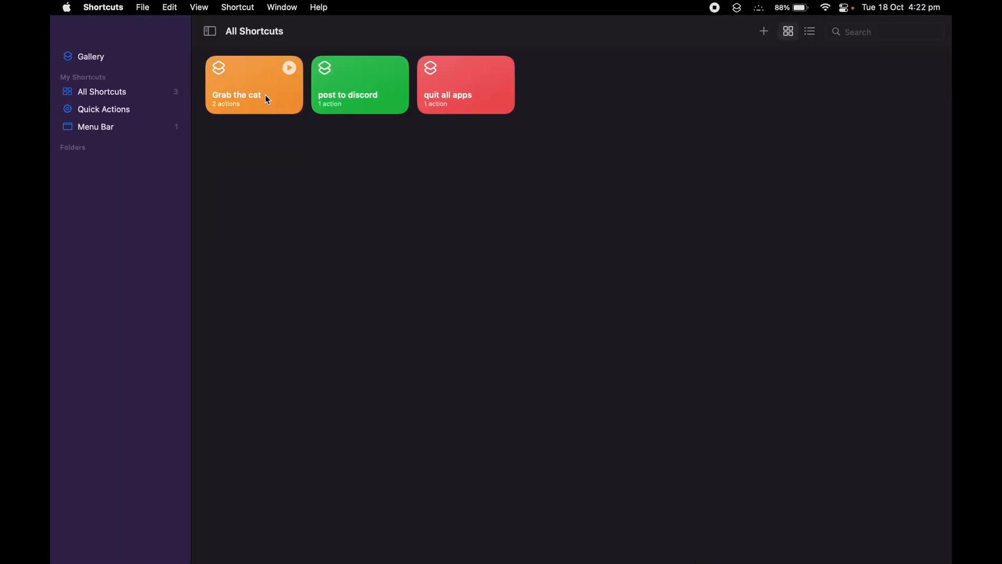
mouse_move(287, 71)
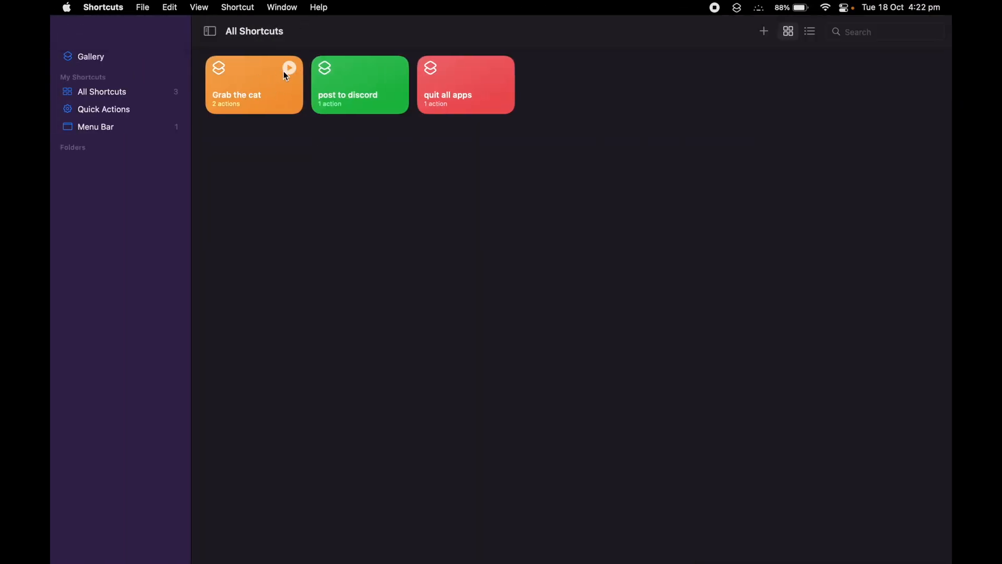
double_click(254, 83)
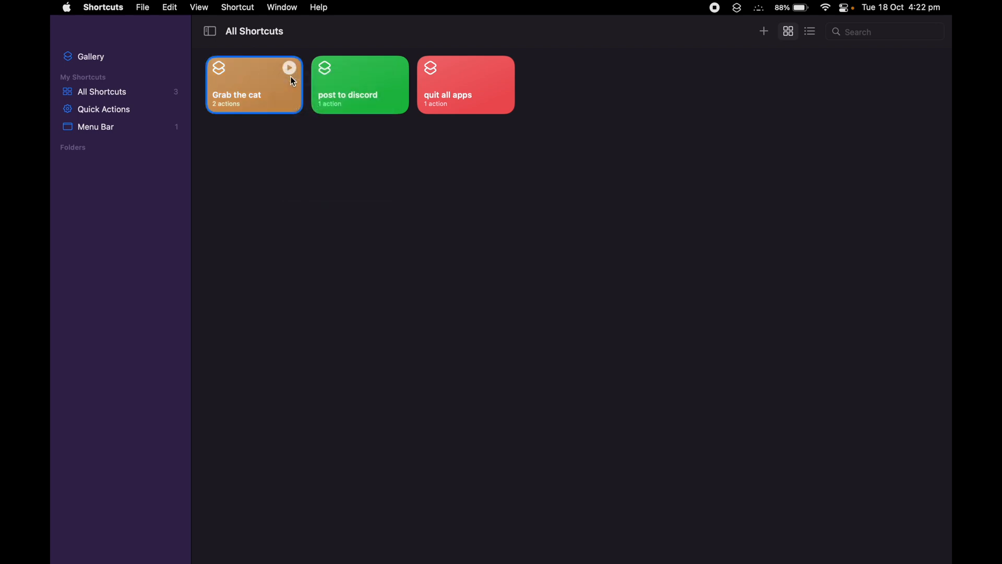
double_click(253, 84)
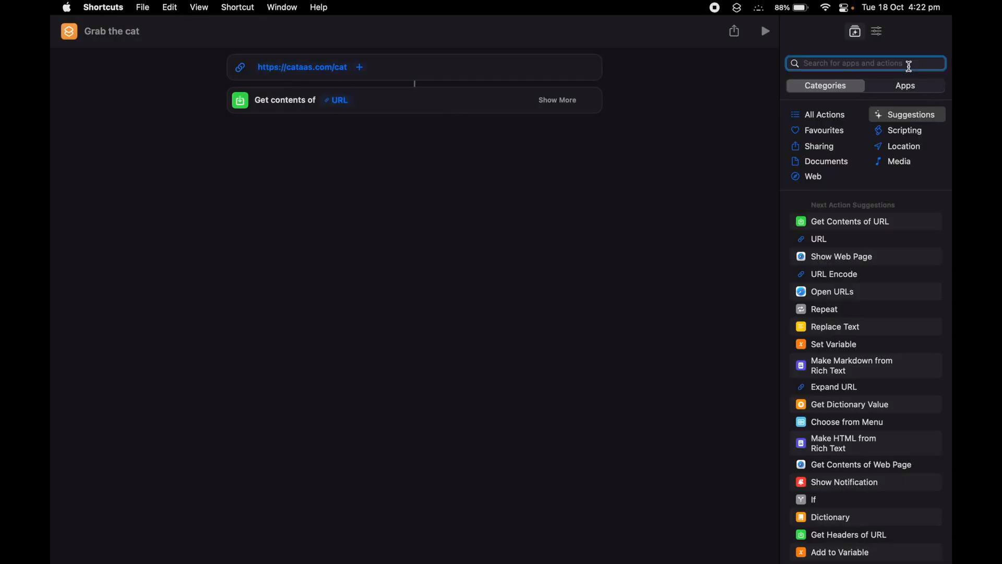
- Add a Quick Look action, then search 'show' and add a Show action
text(quick)
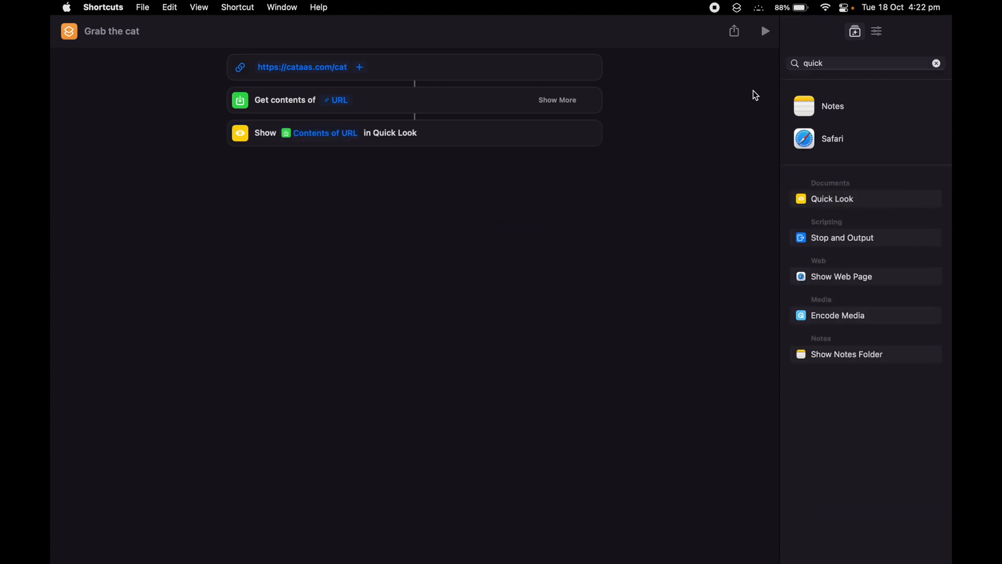
text(show)
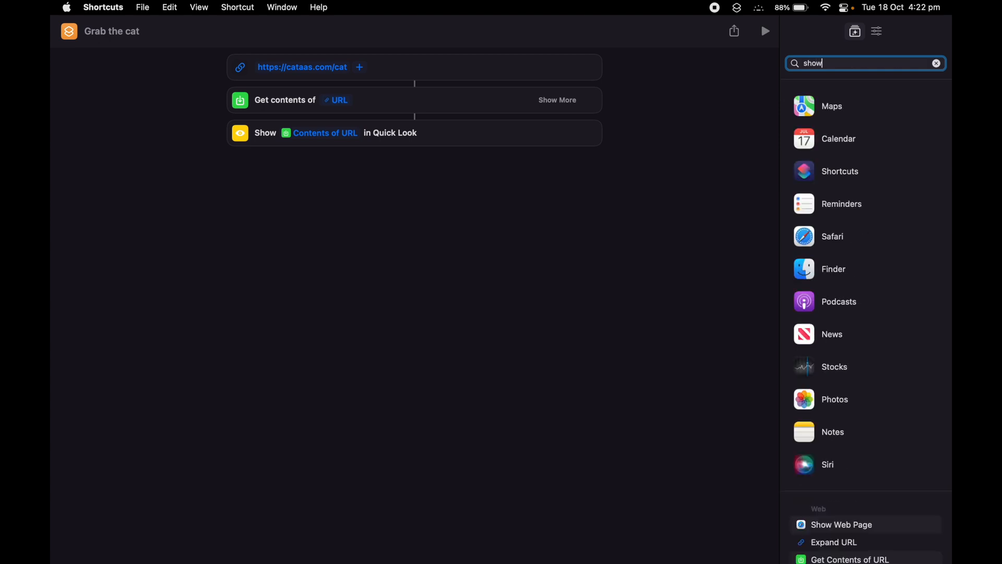
scroll(down, 3)
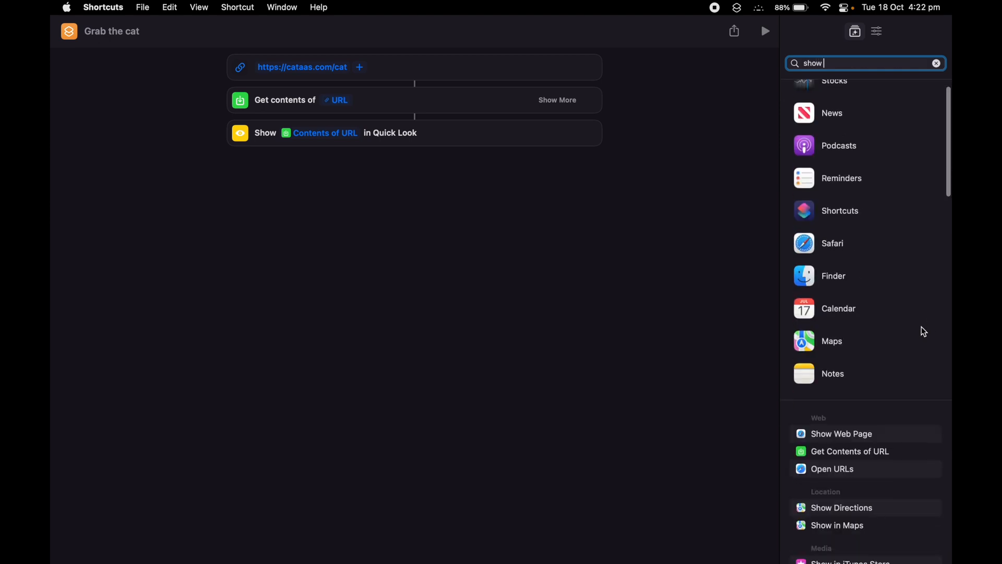
scroll(down, 3)
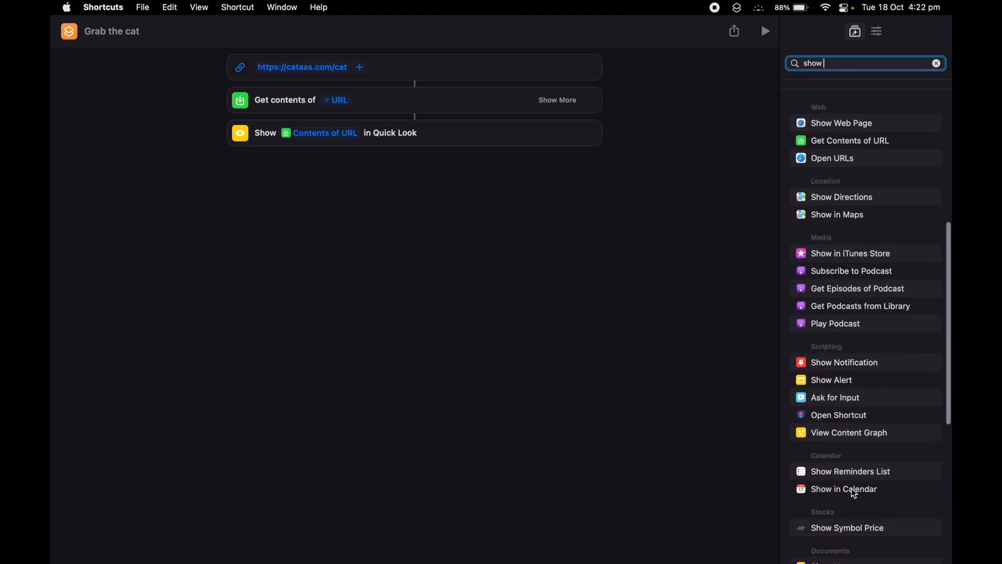
scroll(down, 3)
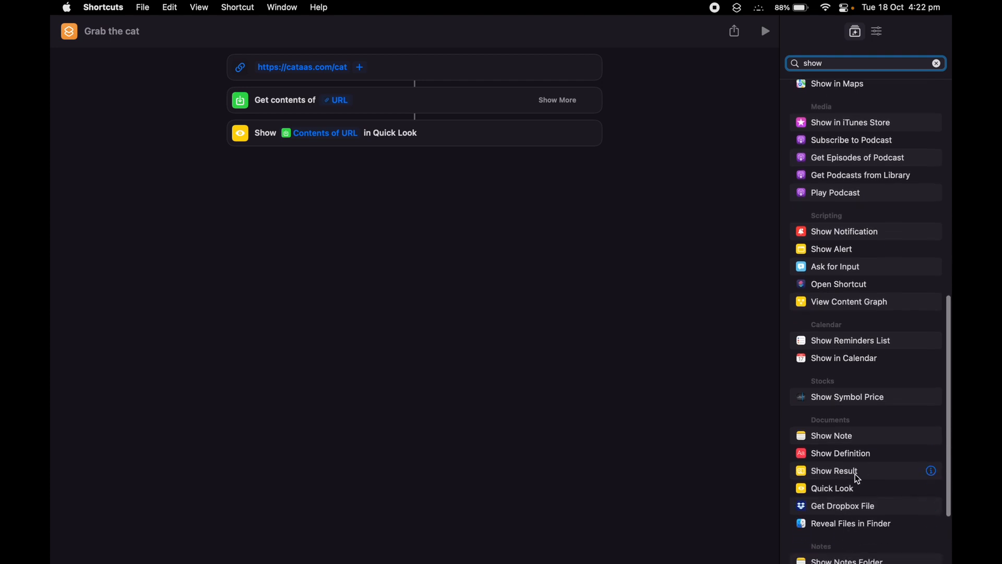
click(833, 470)
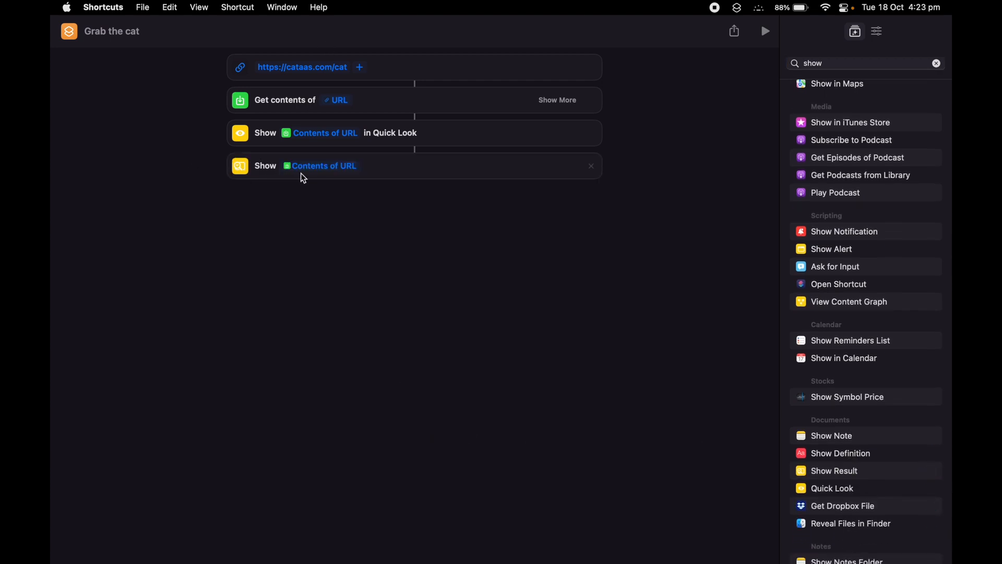
mouse_move(535, 177)
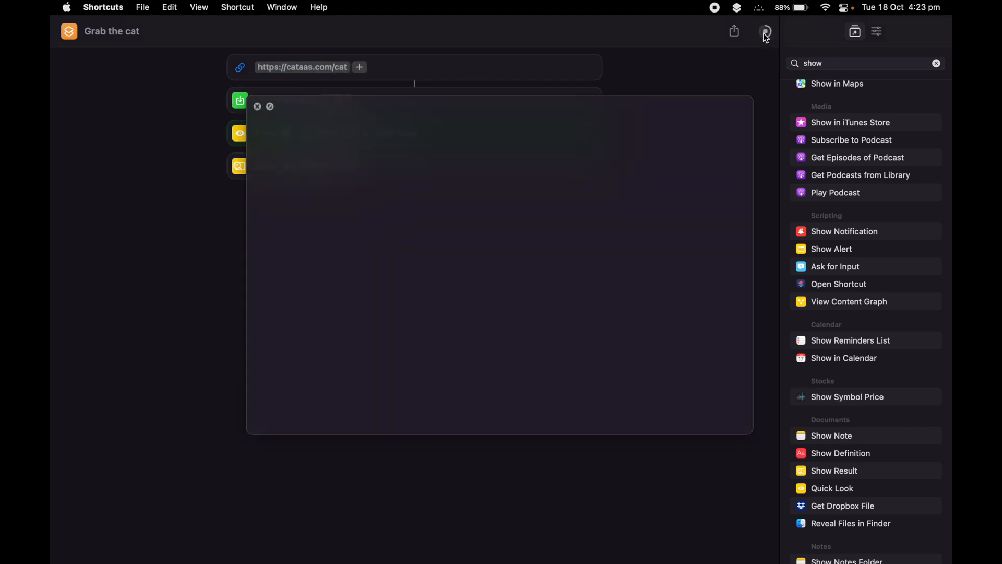
click(764, 31)
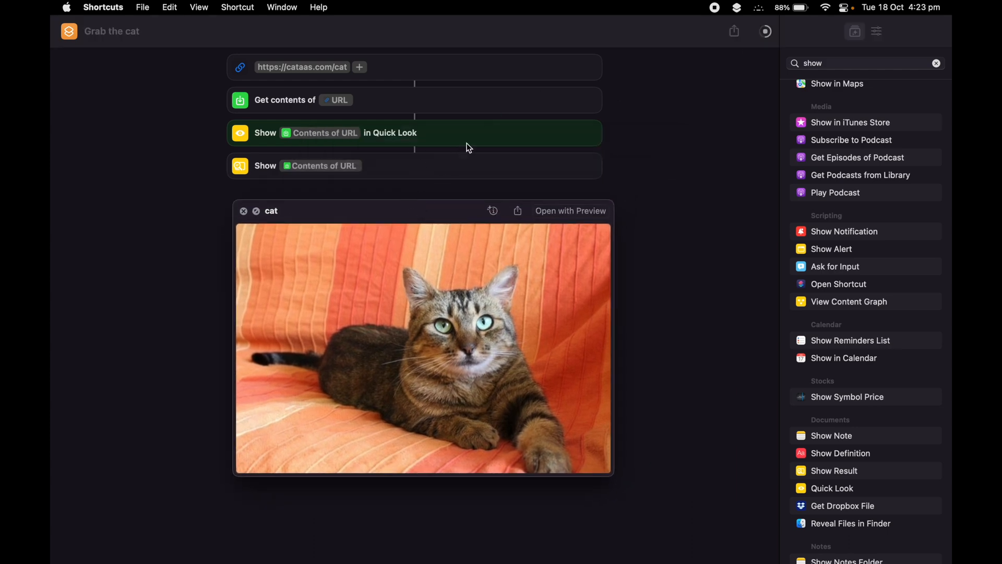
mouse_move(453, 141)
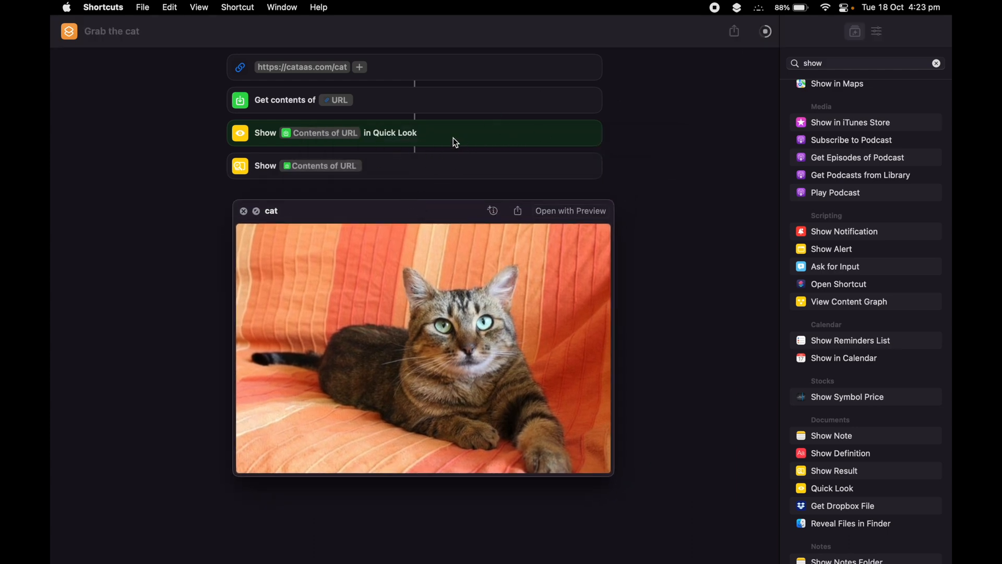
mouse_move(424, 144)
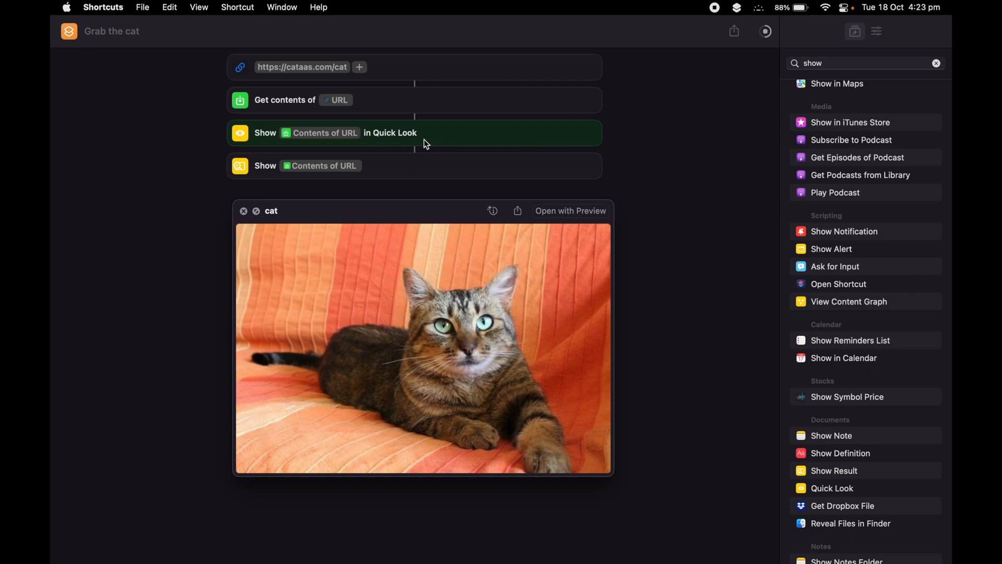
mouse_move(367, 301)
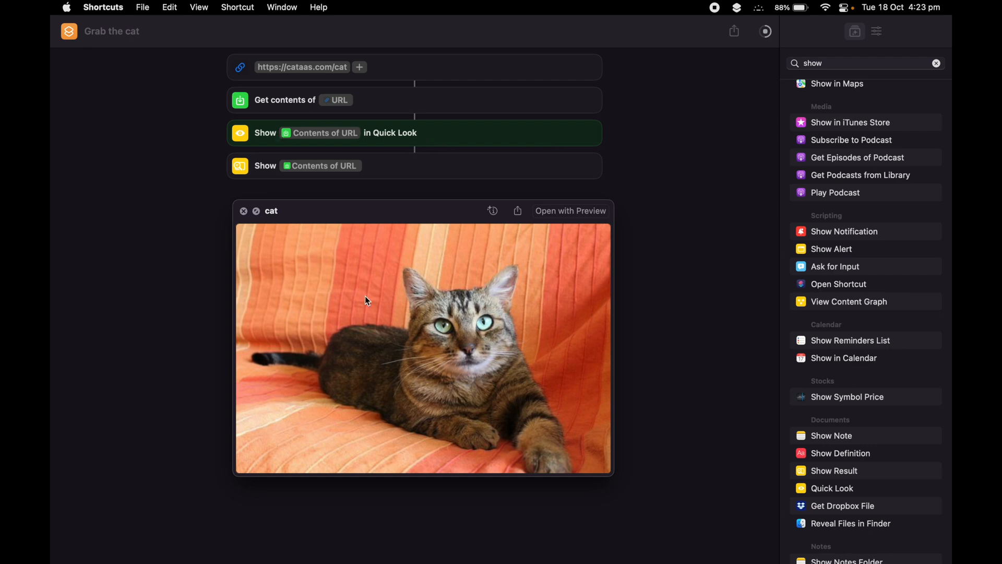
mouse_move(421, 299)
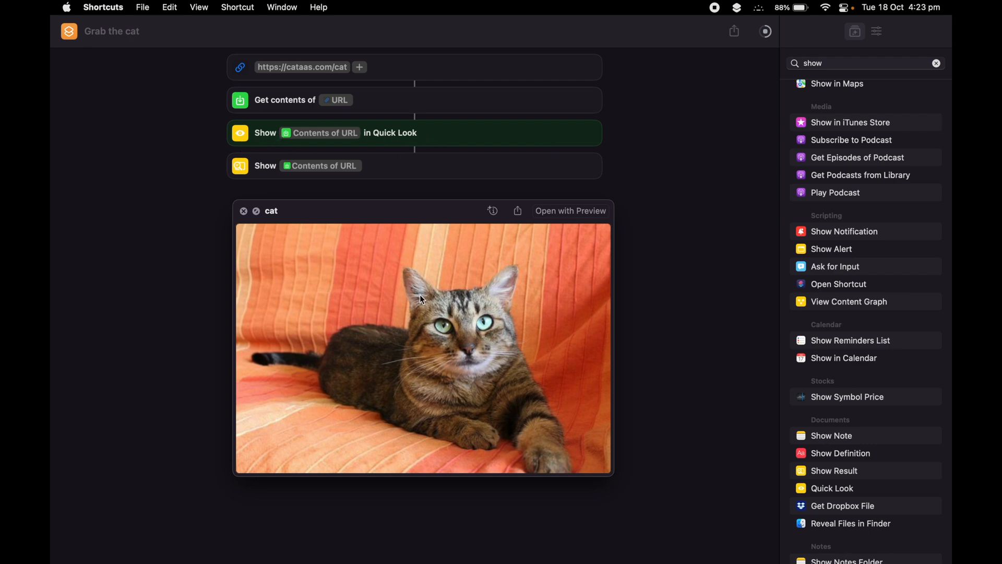
mouse_move(245, 209)
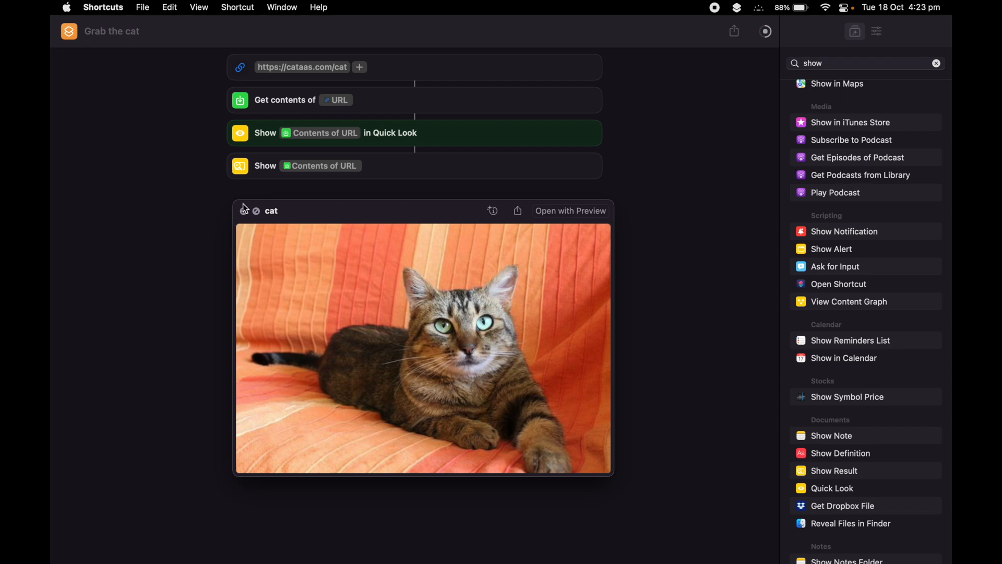
mouse_move(275, 177)
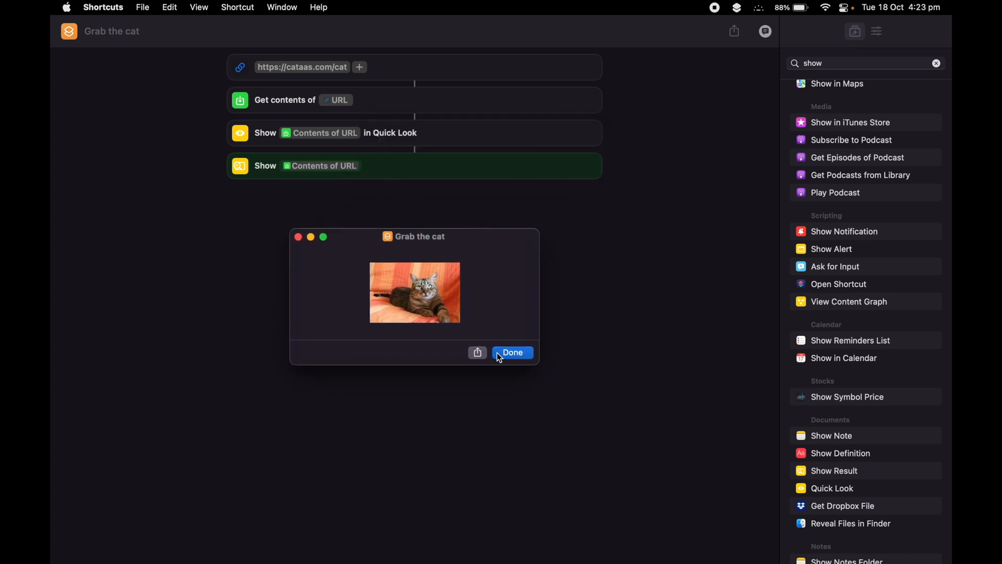
click(512, 353)
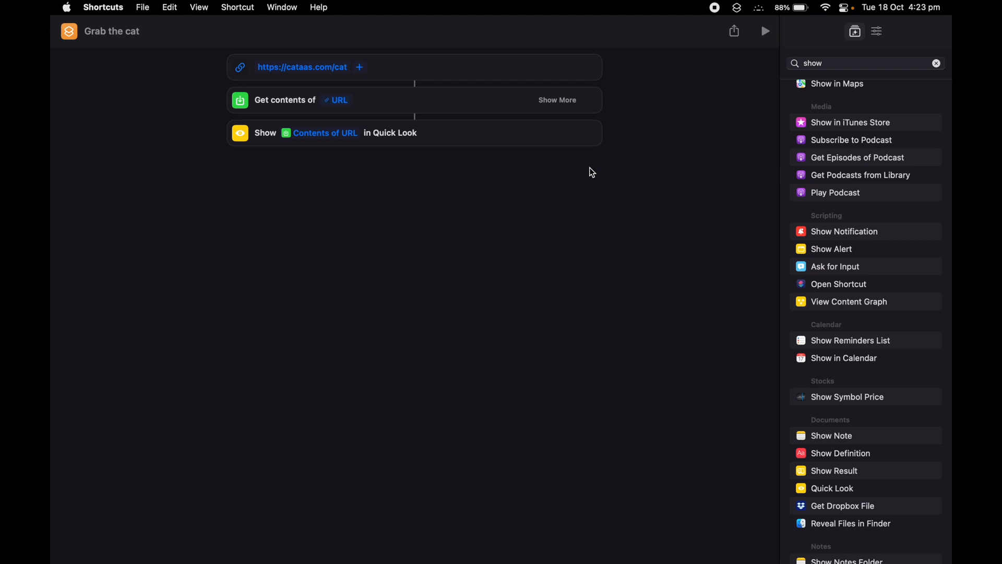
mouse_move(924, 75)
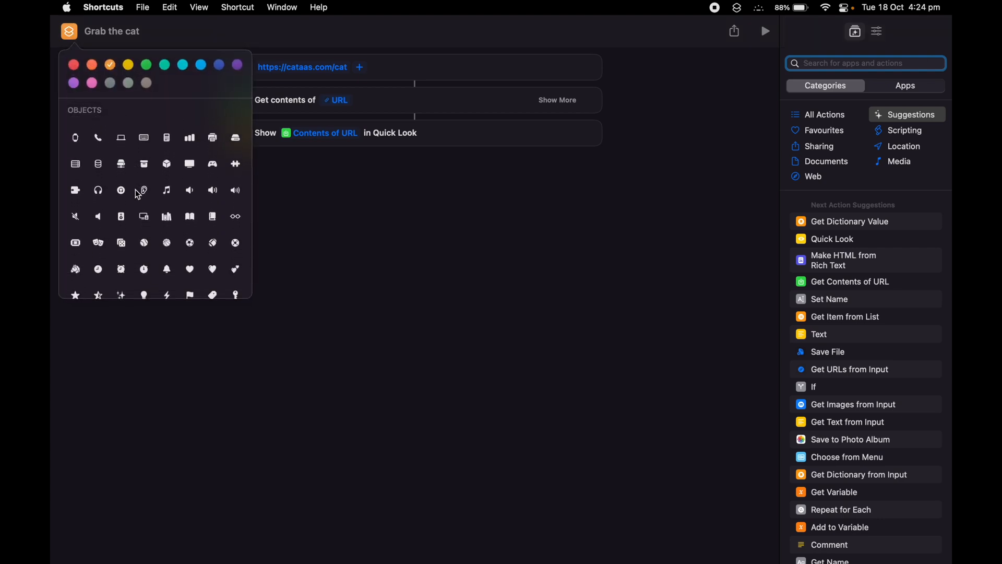
- Give the shortcut a dark blue cat icon and enable Pin in Menu Bar
click(120, 127)
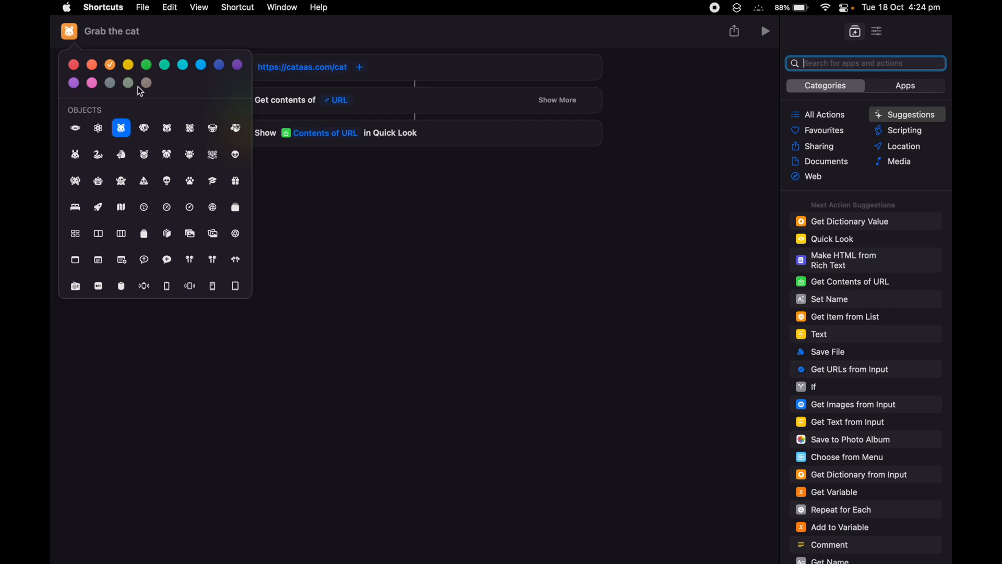
click(200, 65)
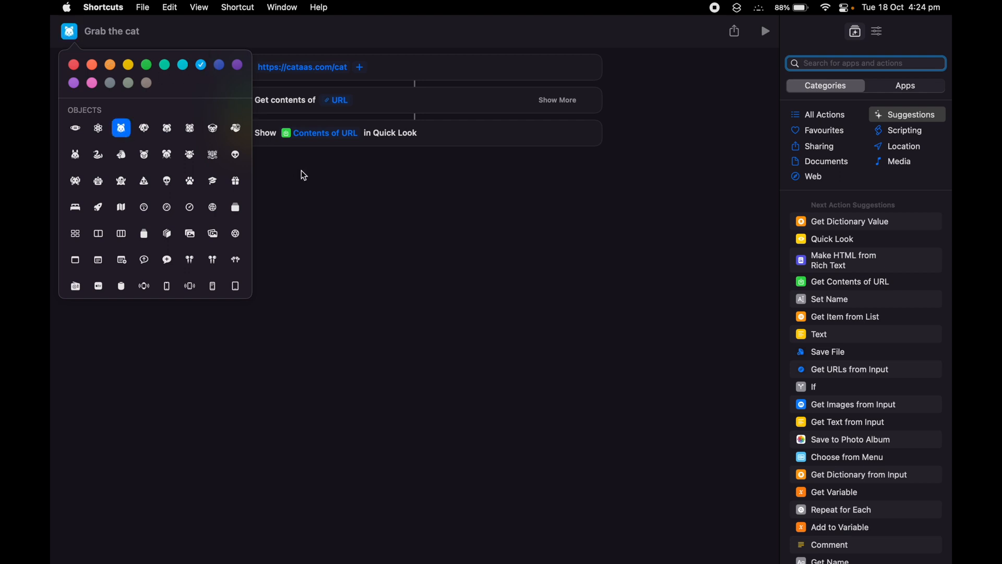
click(219, 63)
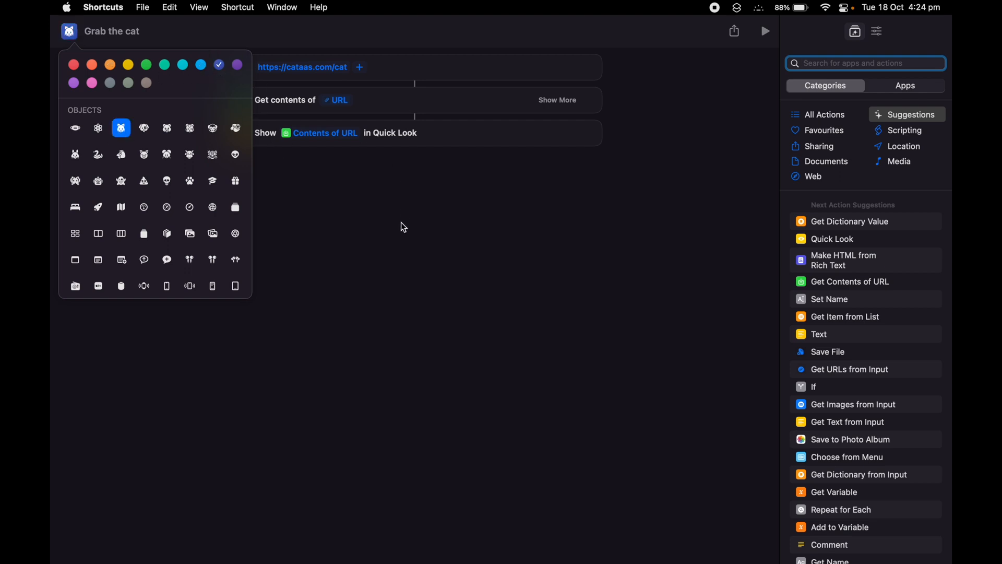
click(402, 227)
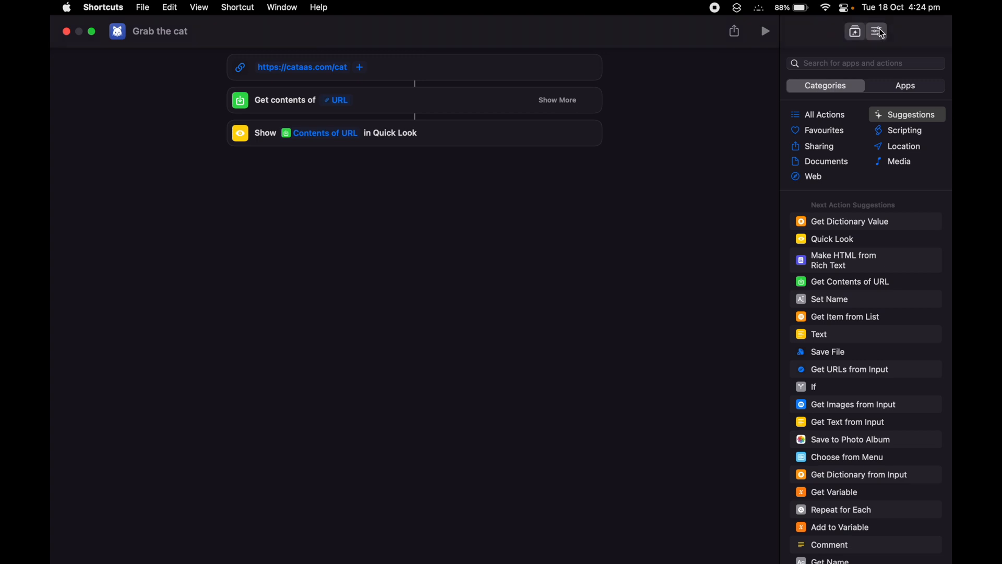
click(876, 30)
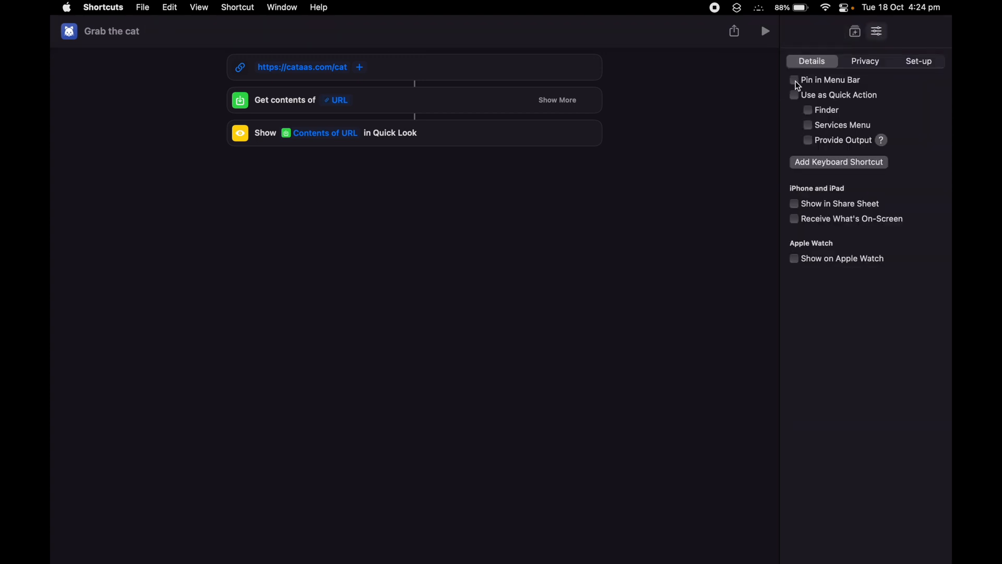
click(794, 80)
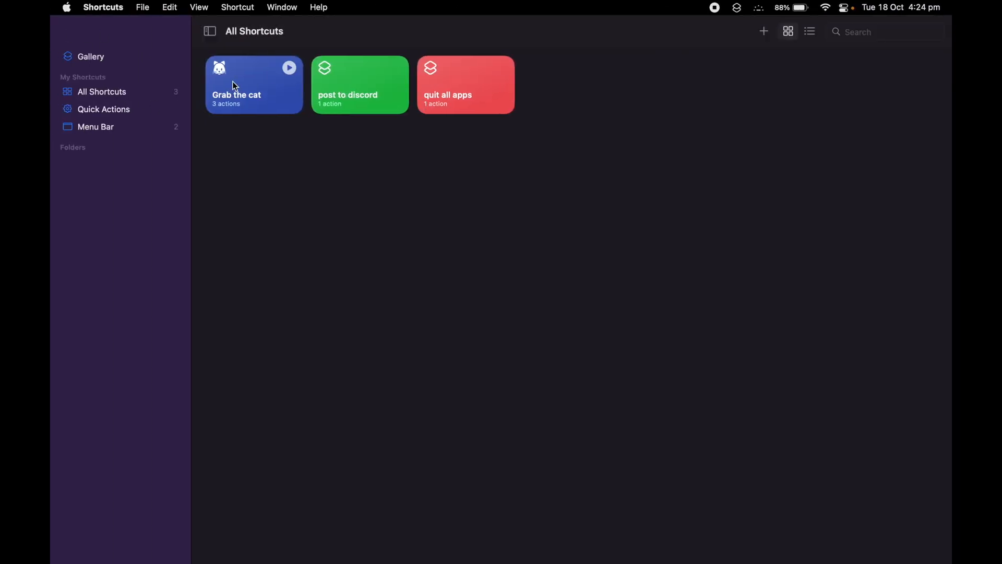
mouse_move(740, 21)
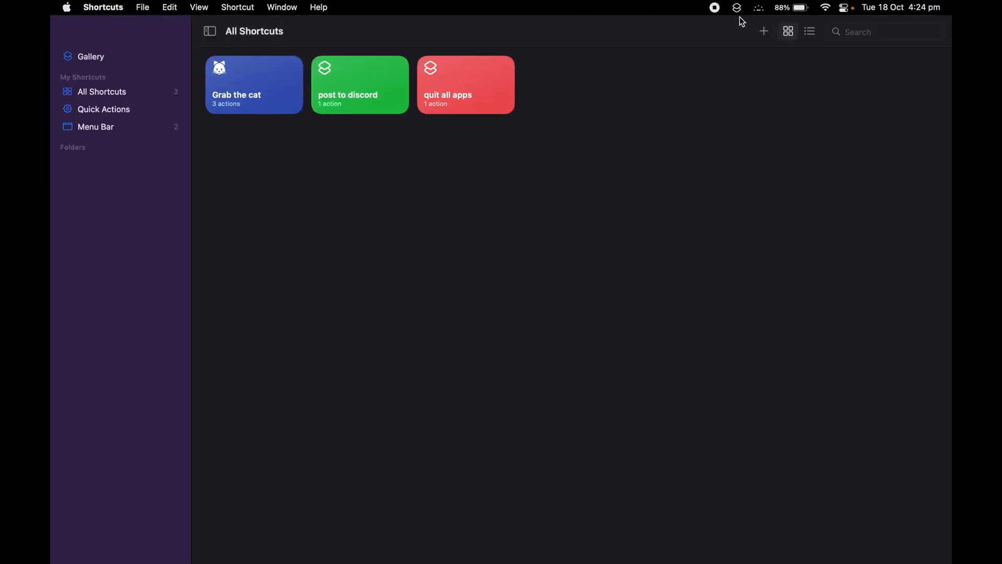
click(737, 6)
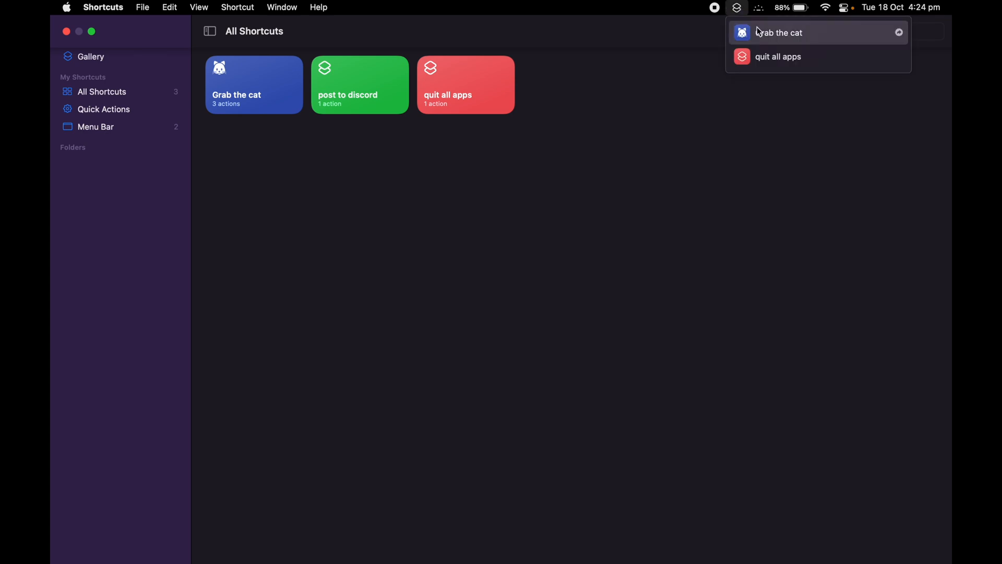
mouse_move(760, 34)
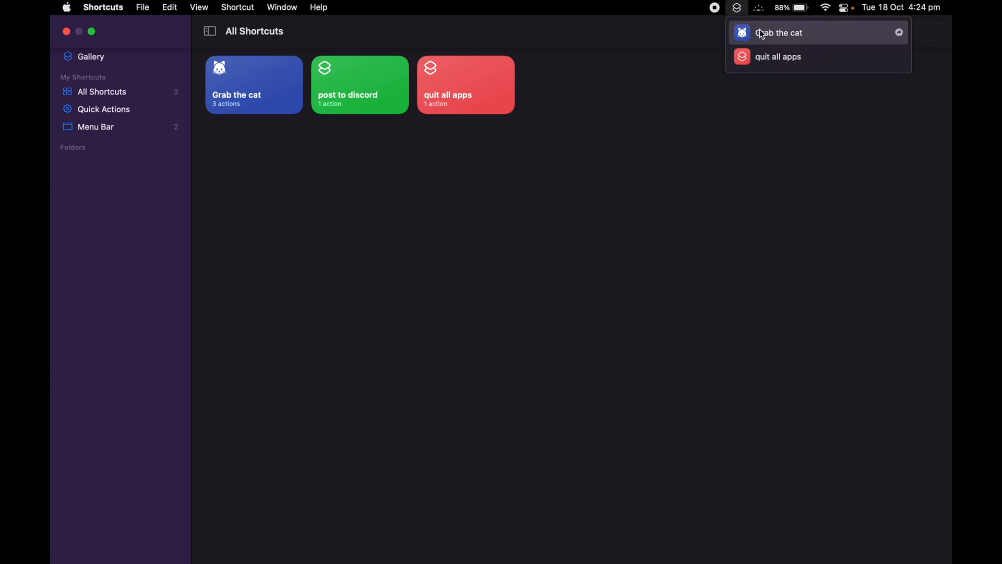
click(779, 32)
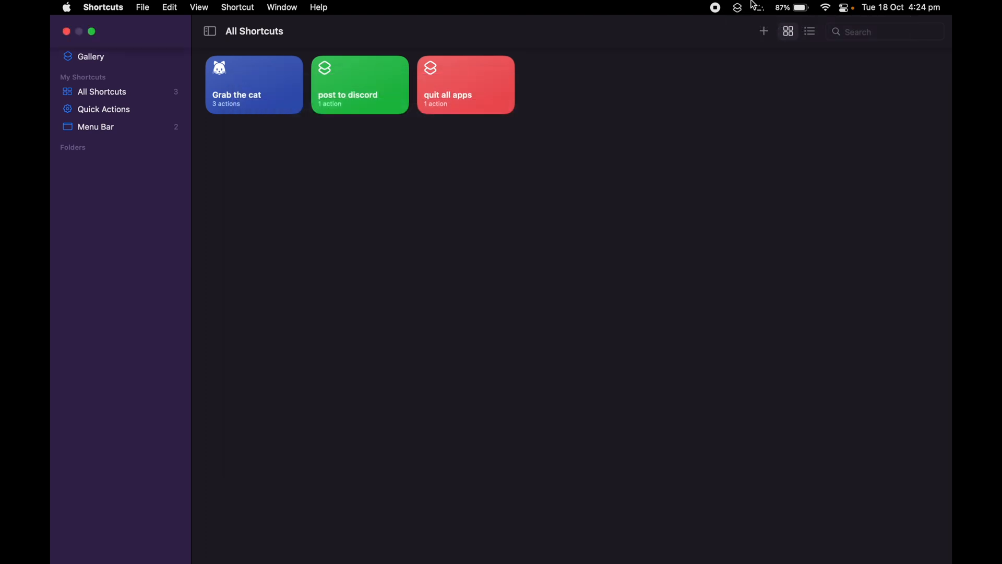
click(737, 7)
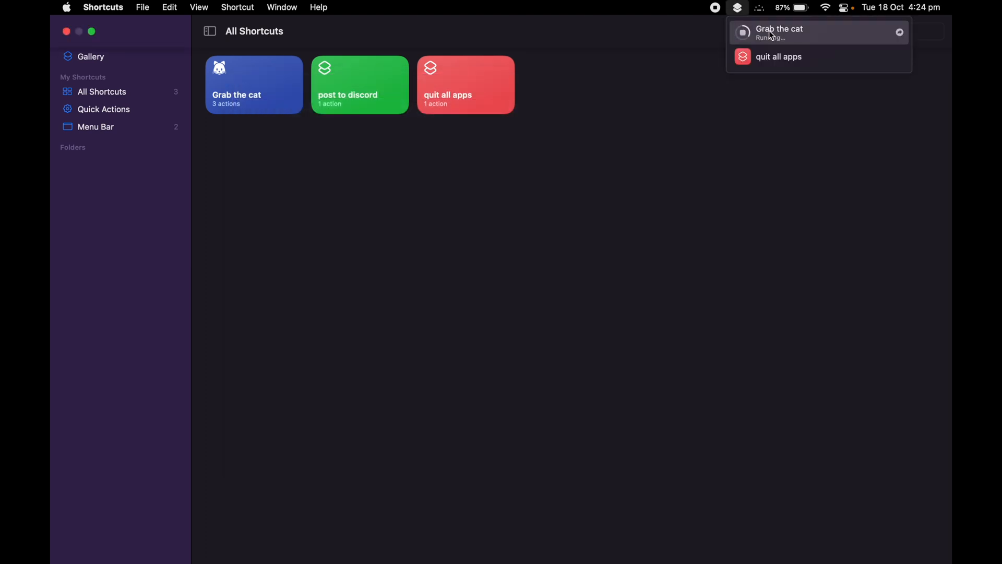
click(779, 28)
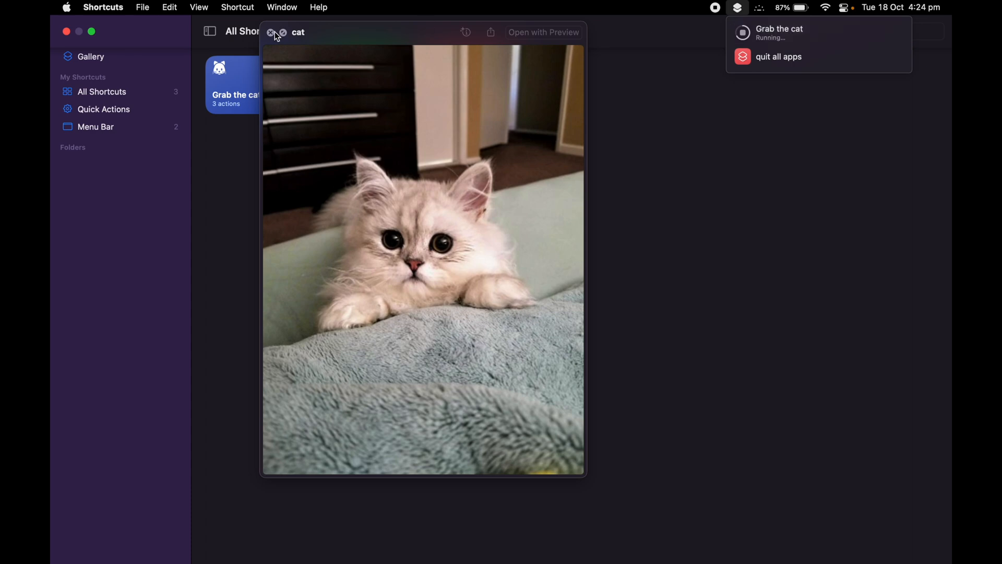
click(270, 33)
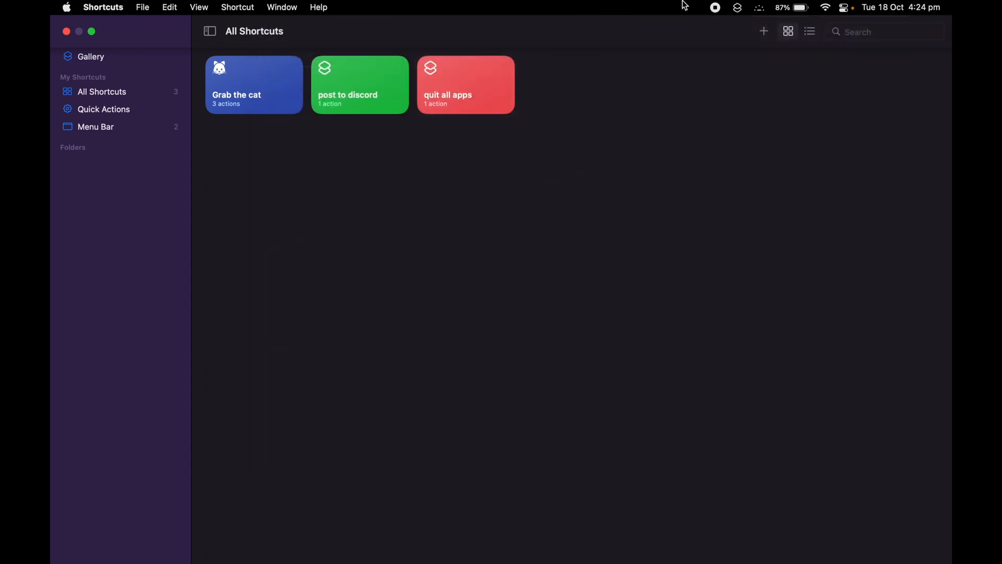